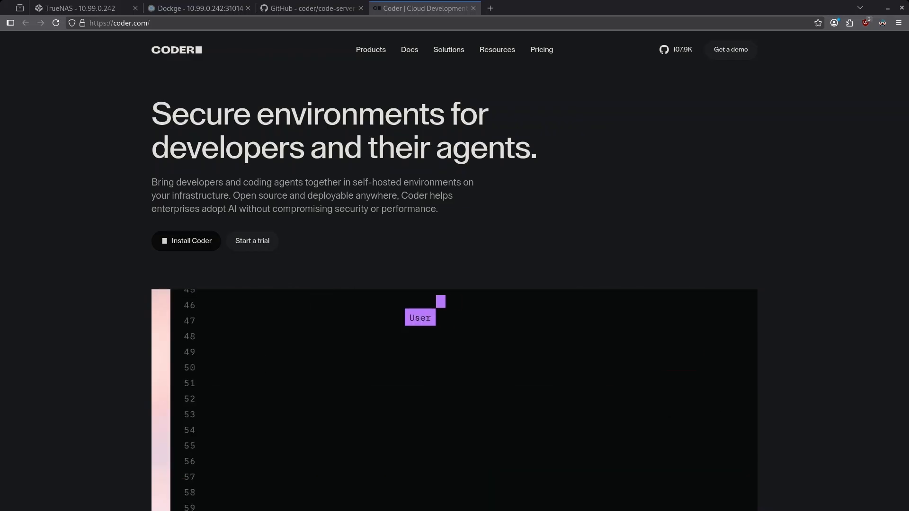
Go to TrueNAS and browse the app catalog for the Code Server install
{"action": "left_click", "coordinate": [82, 7]}
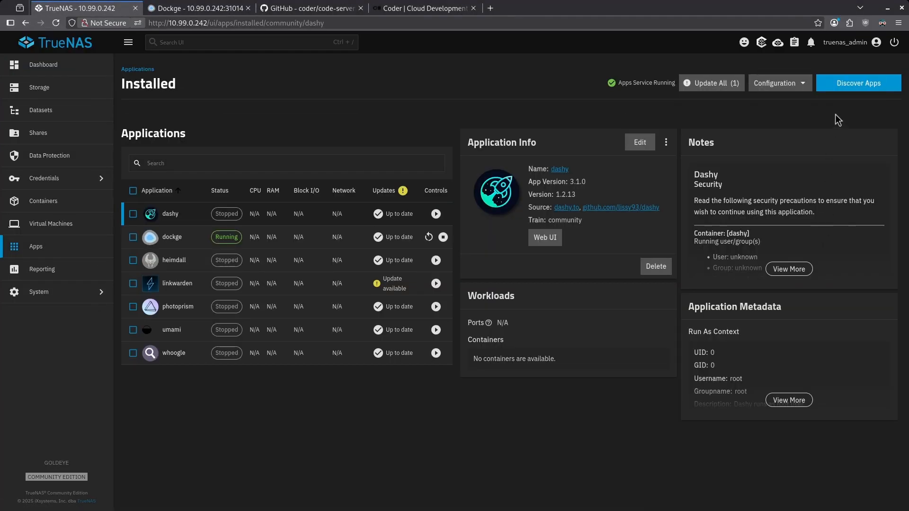
{"action": "left_click", "coordinate": [858, 84]}
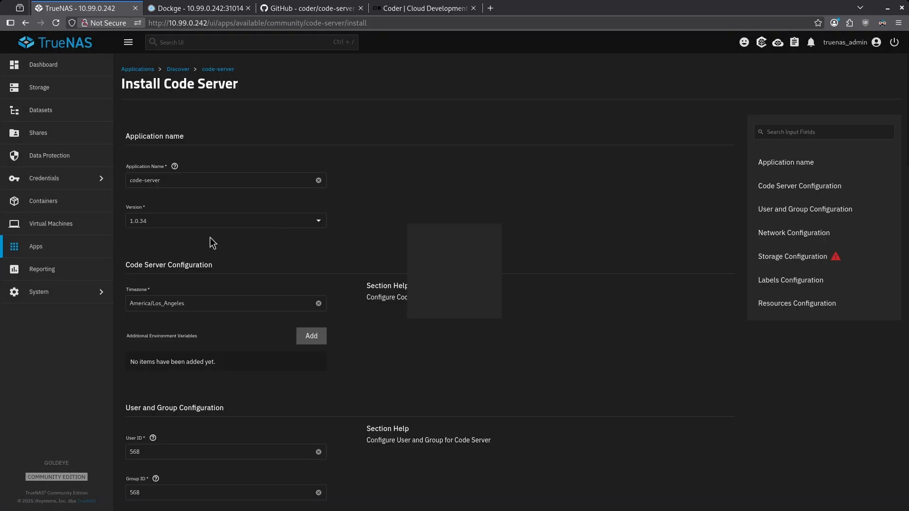
{"action": "scroll", "scroll_direction": "down", "scroll_amount": 3}
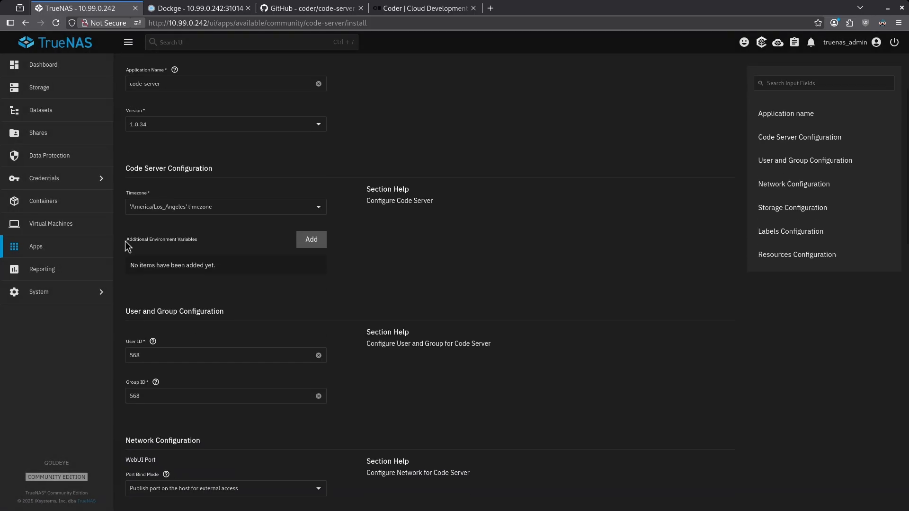
{"action": "mouse_move", "coordinate": [312, 239]}
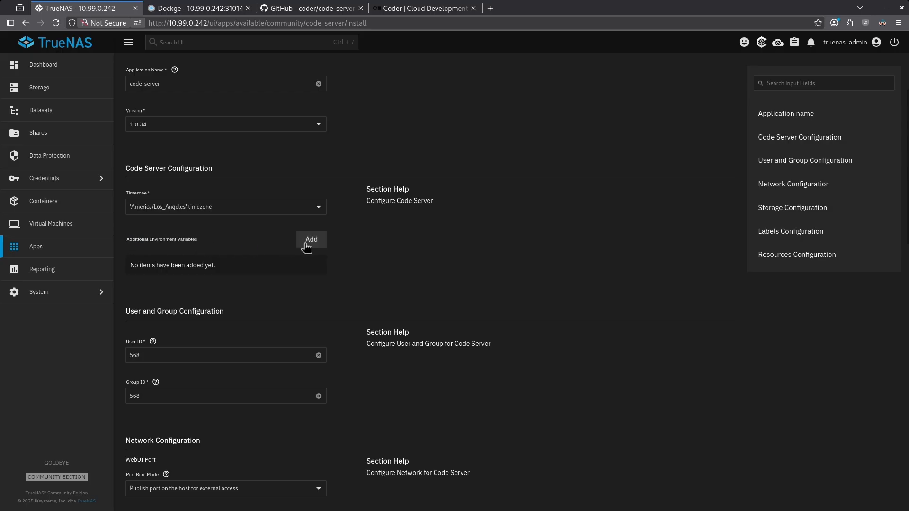
{"action": "left_click", "coordinate": [312, 240]}
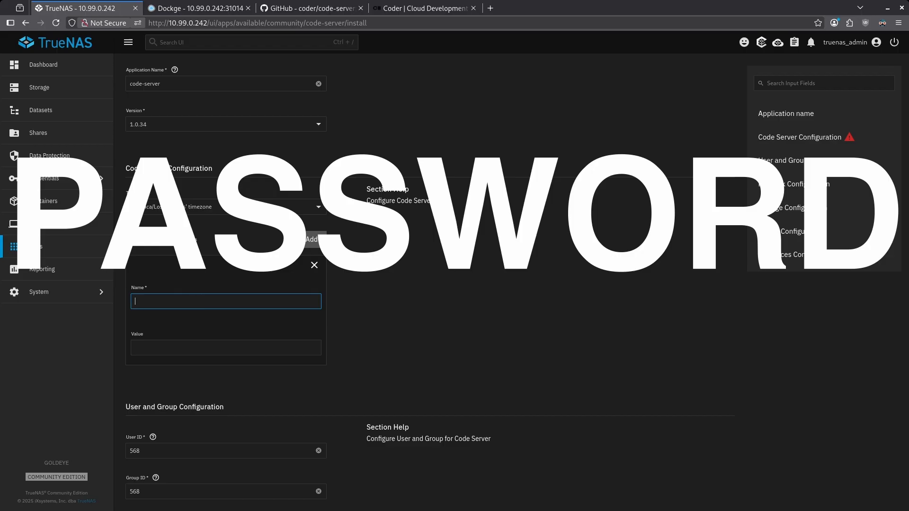
{"action": "type", "text": "PASSWOR"}
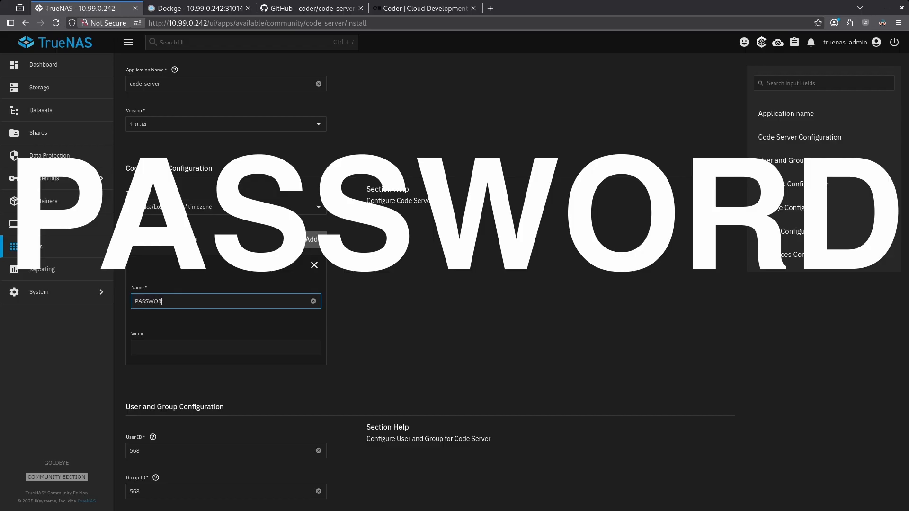
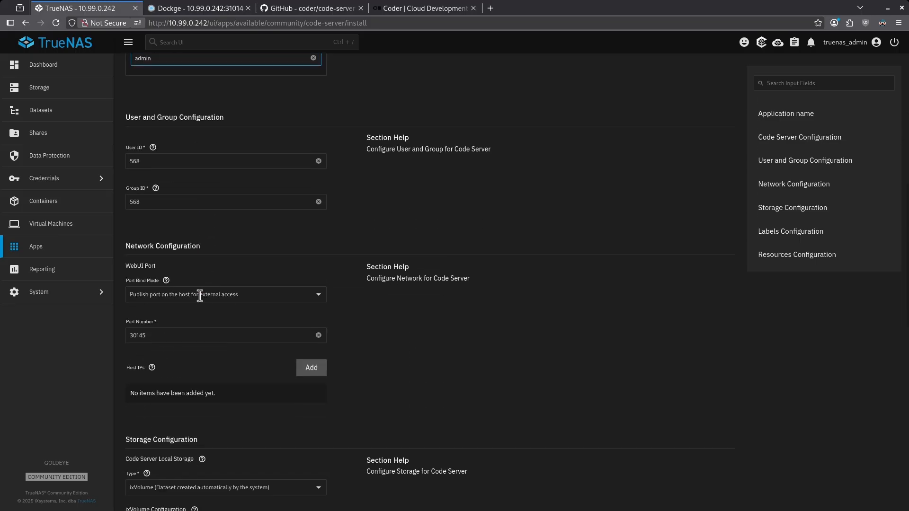
Set Code Server Project Storage to Host Path /mnt/tank and install the app
{"action": "scroll", "scroll_direction": "down", "scroll_amount": 3}
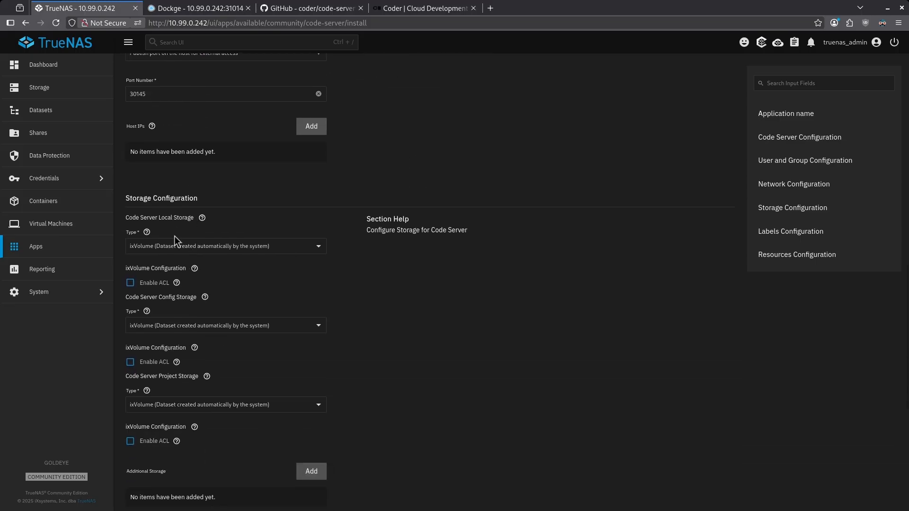
{"action": "mouse_move", "coordinate": [174, 363]}
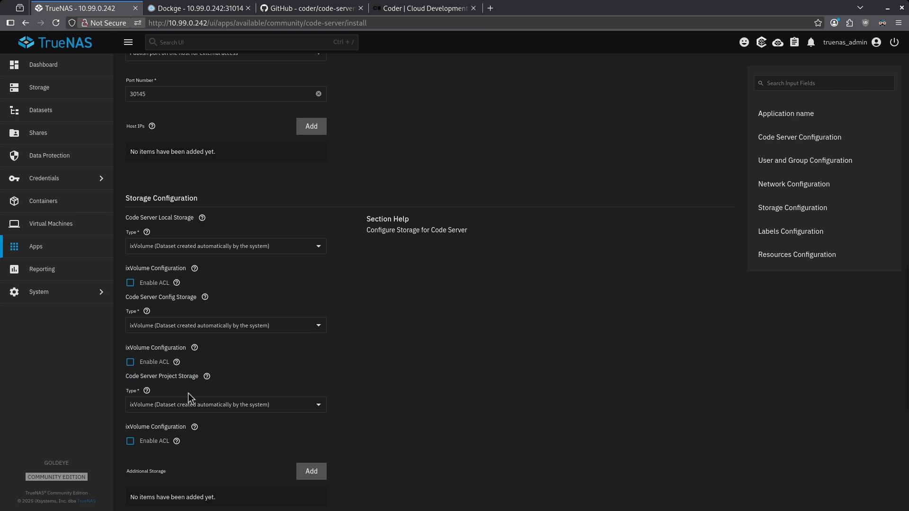
{"action": "left_click", "coordinate": [225, 404]}
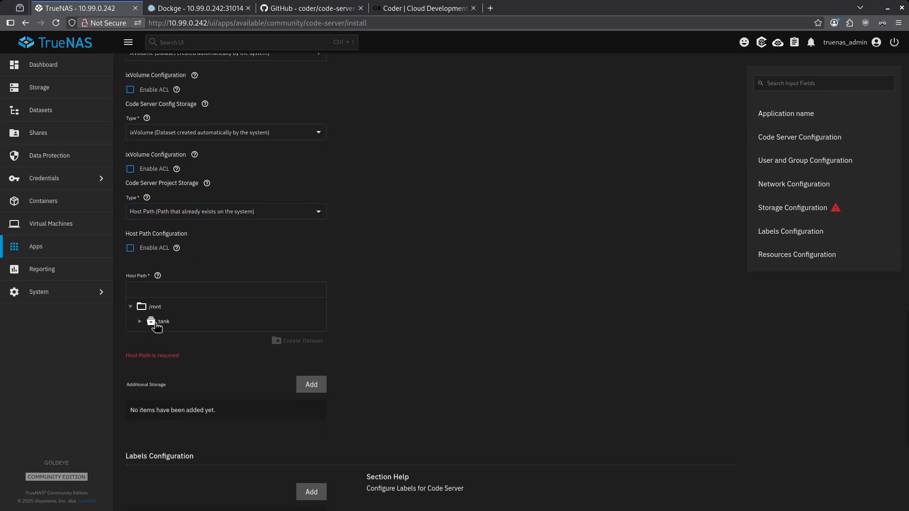
{"action": "left_click", "coordinate": [164, 321]}
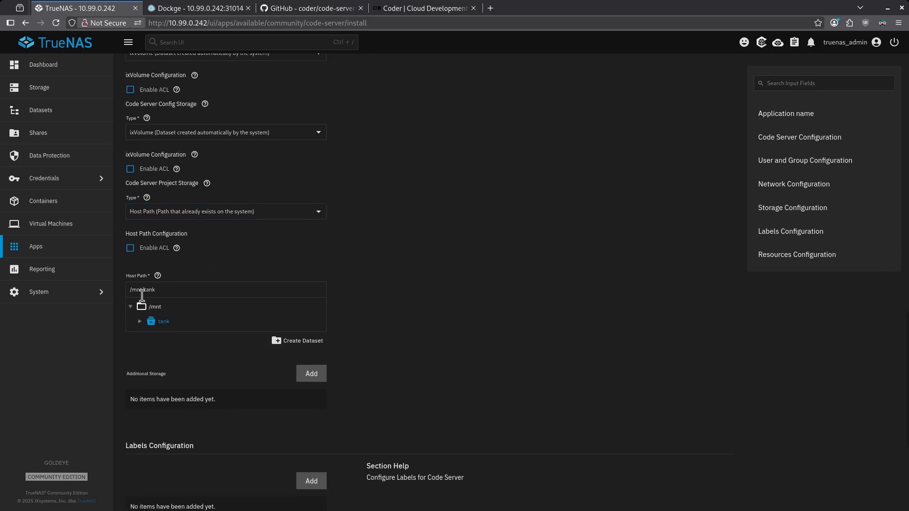
{"action": "scroll", "scroll_direction": "down", "scroll_amount": 3}
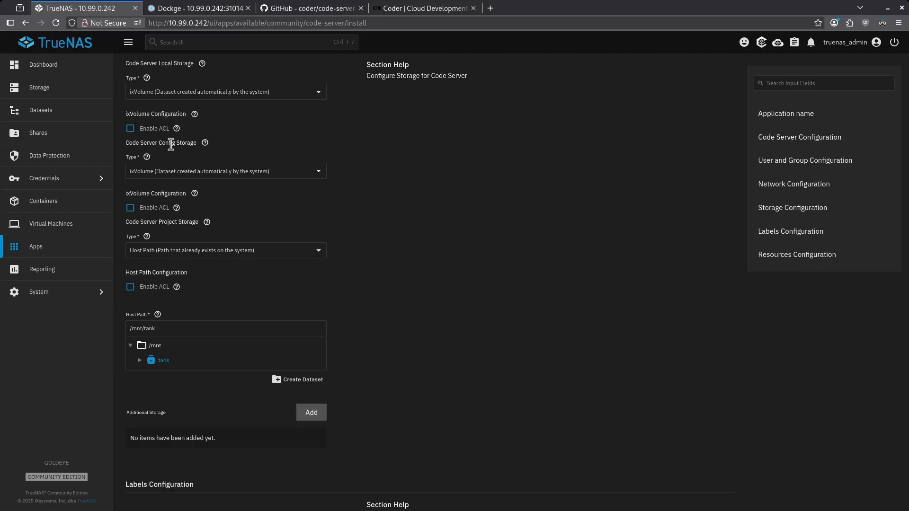
{"action": "left_click", "coordinate": [141, 494]}
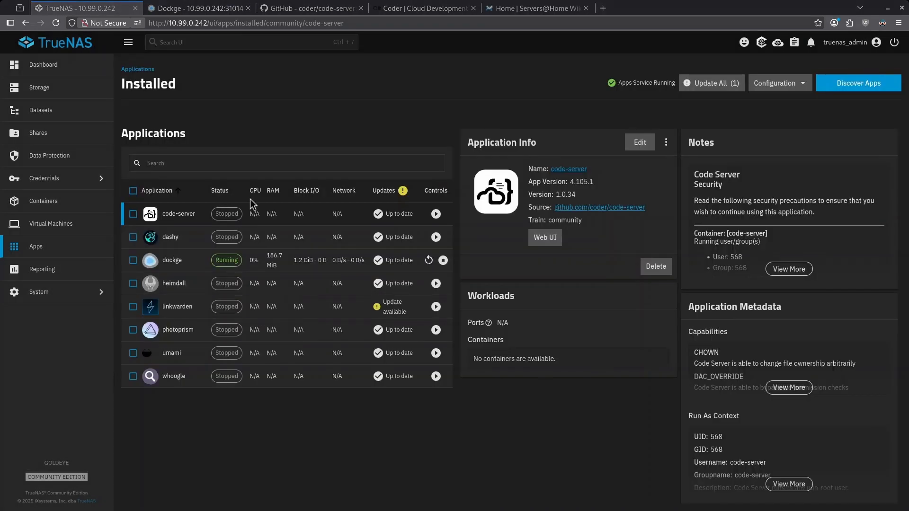
{"action": "left_click", "coordinate": [533, 9]}
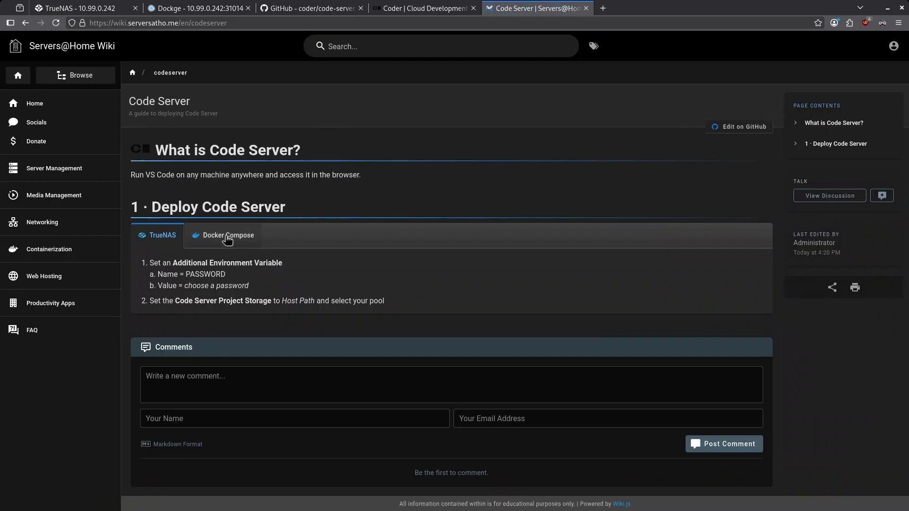
Copy the Docker Compose example from the wiki's Deploy Code Server section
{"action": "left_click", "coordinate": [228, 236]}
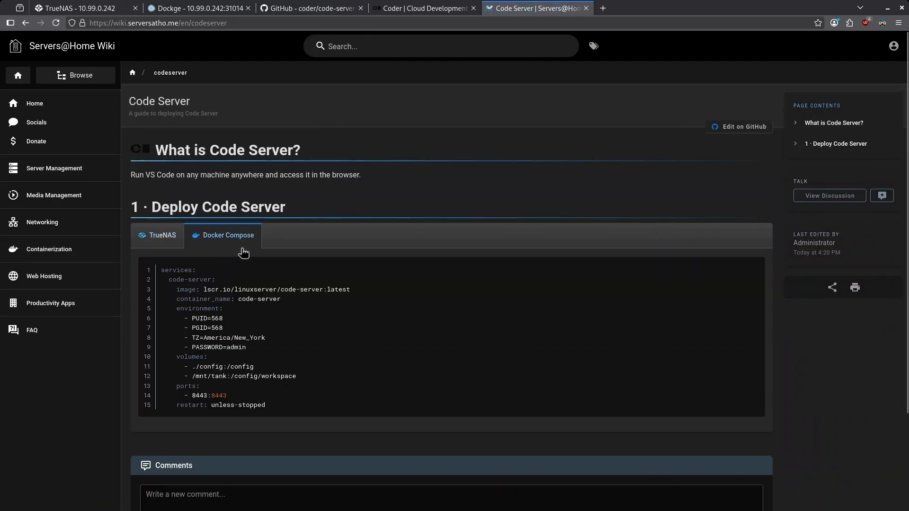
{"action": "left_click", "coordinate": [750, 269]}
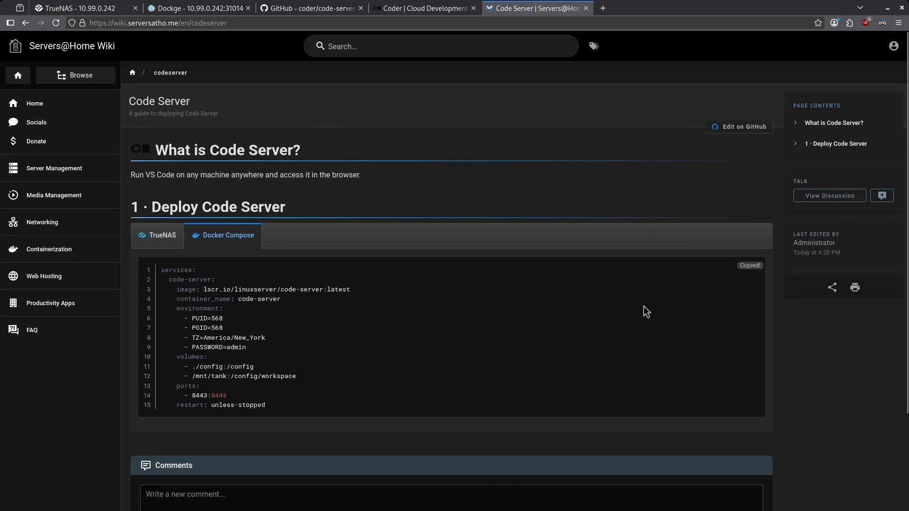
{"action": "left_click", "coordinate": [312, 8]}
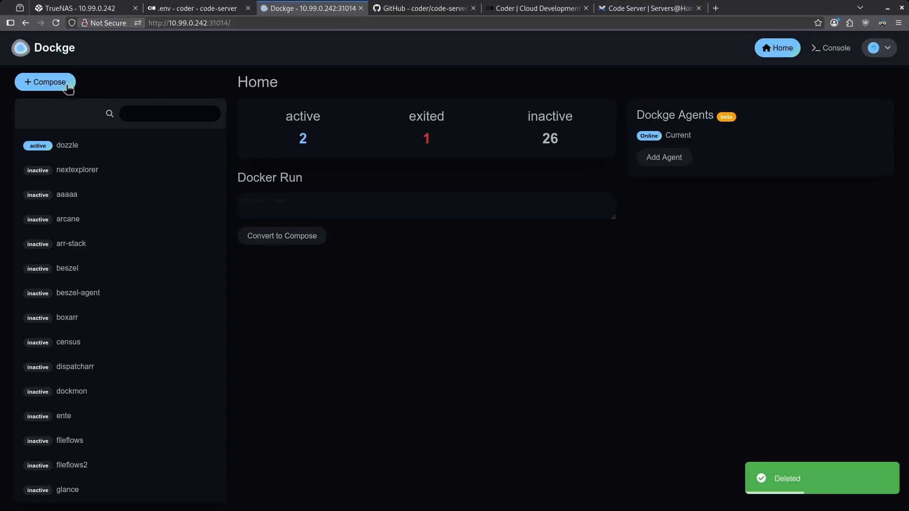
Deploy a new Dockge stack named codeserver from the pasted compose YAML
{"action": "left_click", "coordinate": [44, 81]}
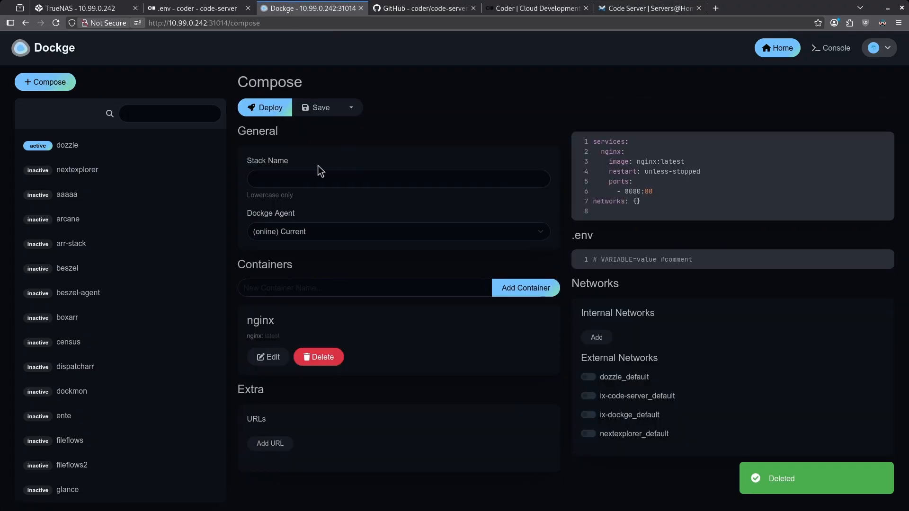
{"action": "type", "text": "codeserver"}
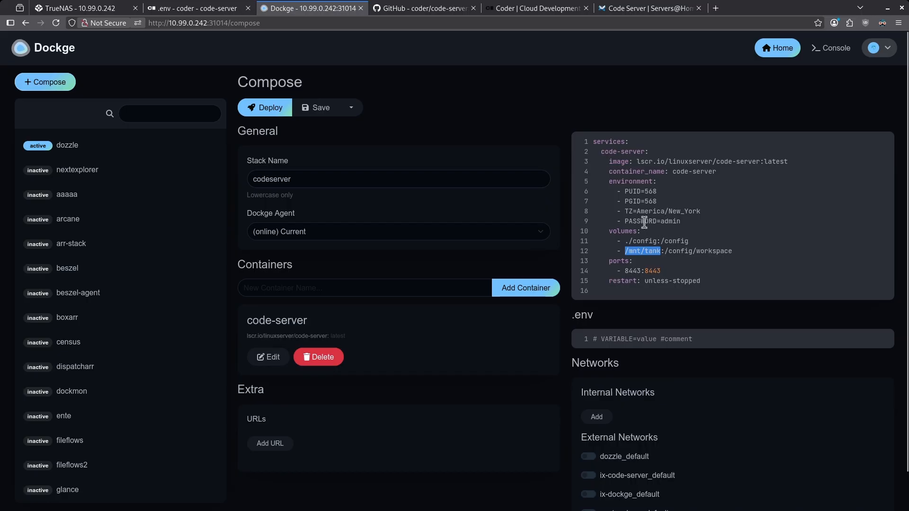
{"action": "left_click", "coordinate": [264, 107]}
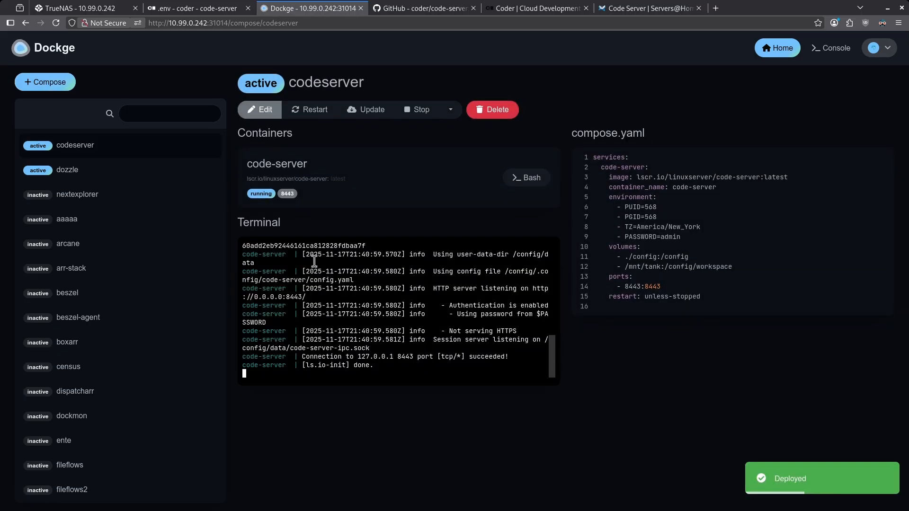
{"action": "mouse_move", "coordinate": [285, 193]}
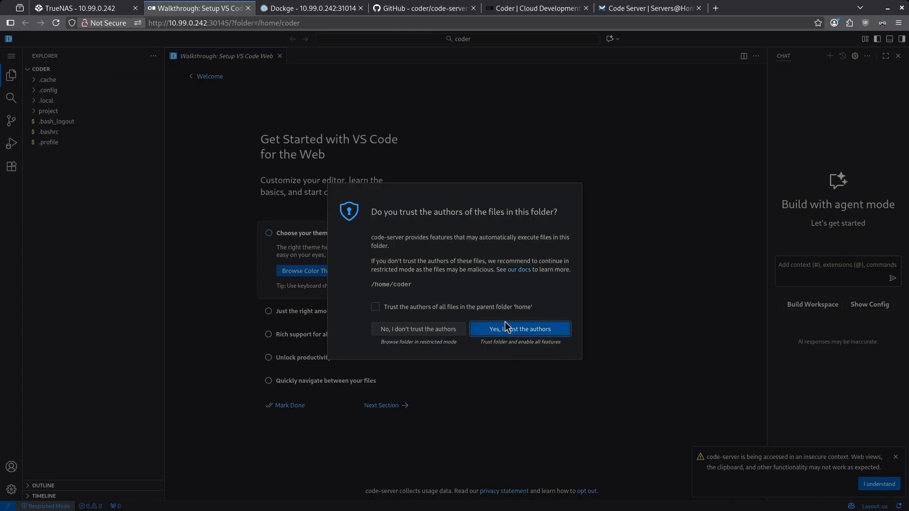
{"action": "mouse_move", "coordinate": [376, 307]}
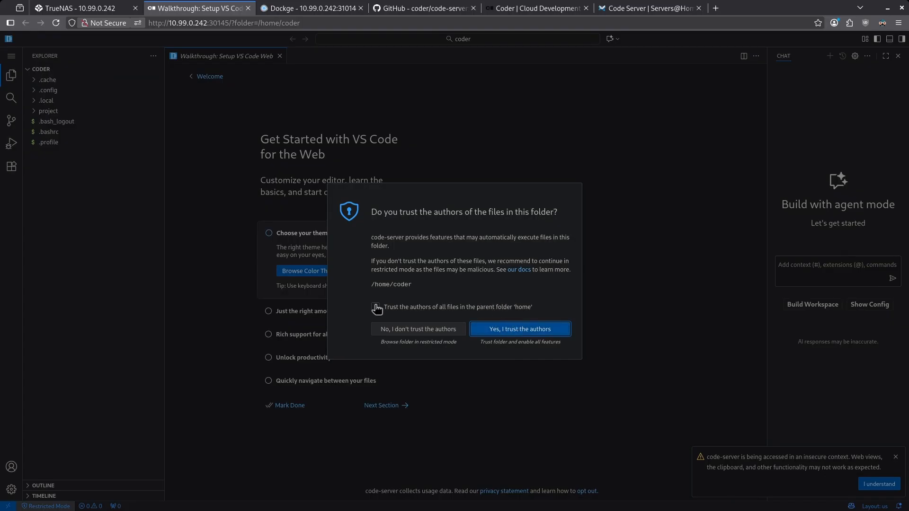
Trust the workspace authors, then expand project and its stacks folder in the Explorer
{"action": "left_click", "coordinate": [374, 307]}
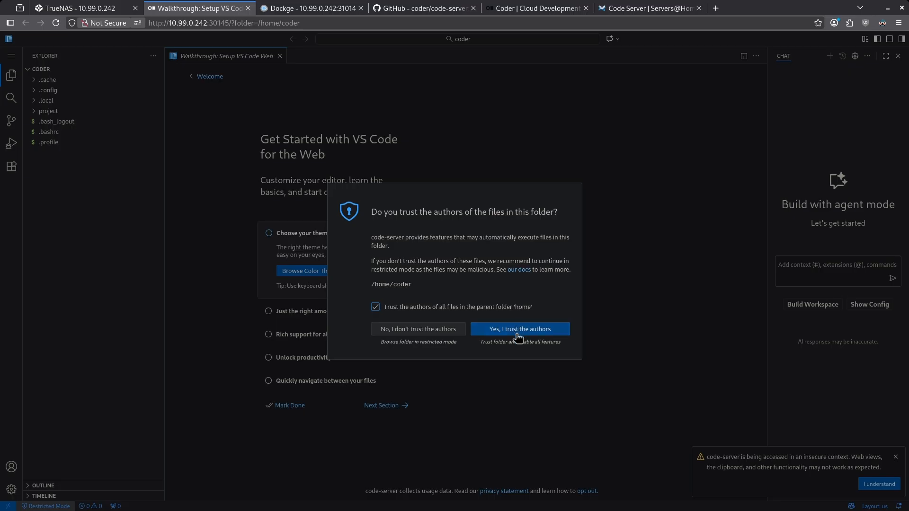
{"action": "left_click", "coordinate": [519, 329]}
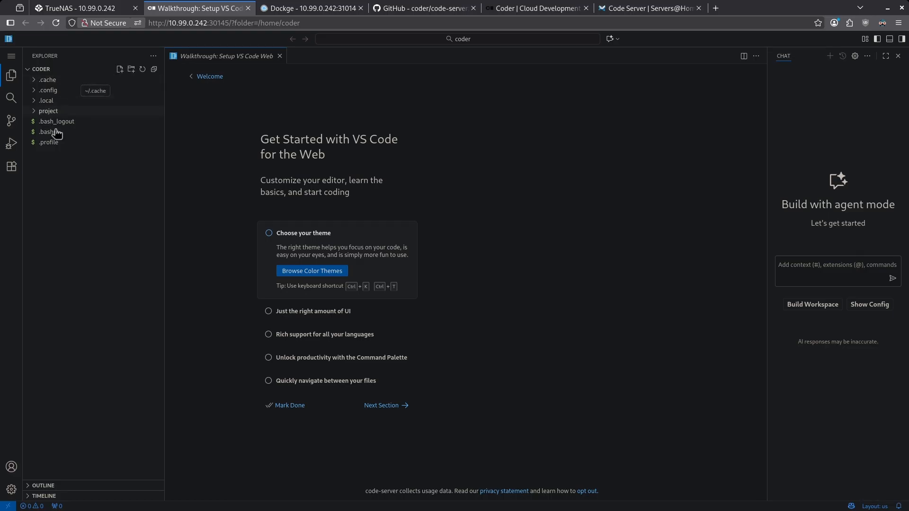
{"action": "mouse_move", "coordinate": [68, 187]}
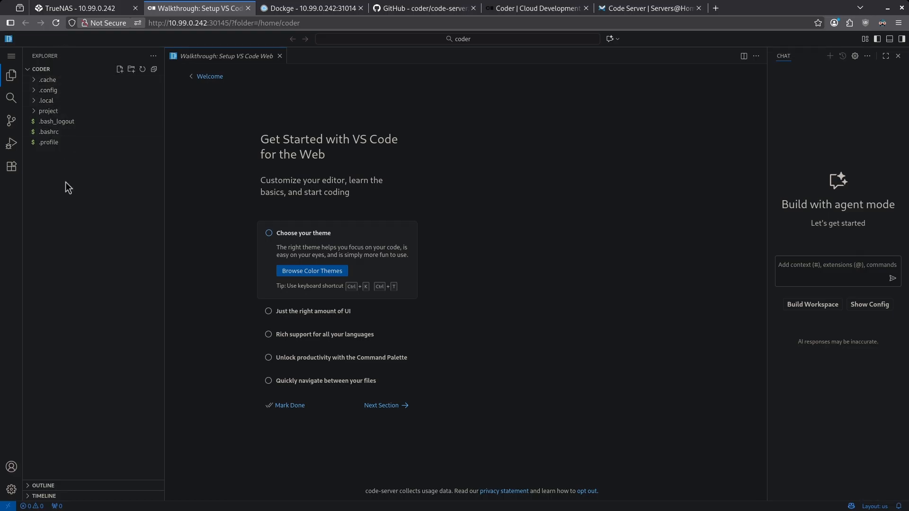
{"action": "mouse_move", "coordinate": [108, 170]}
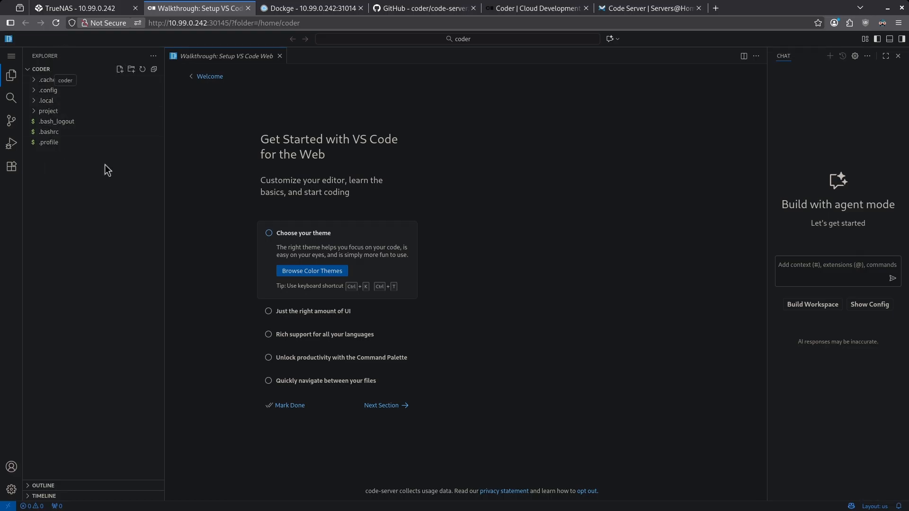
{"action": "left_click", "coordinate": [48, 111]}
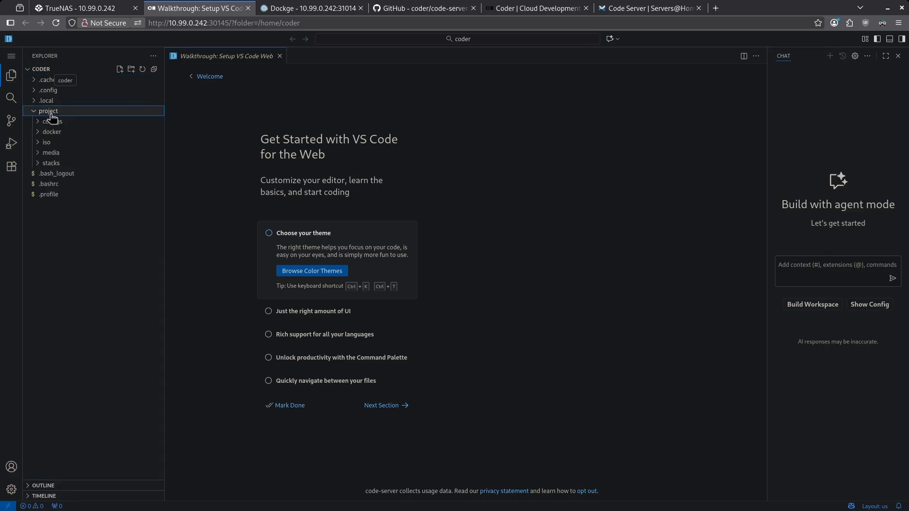
{"action": "mouse_move", "coordinate": [52, 123]}
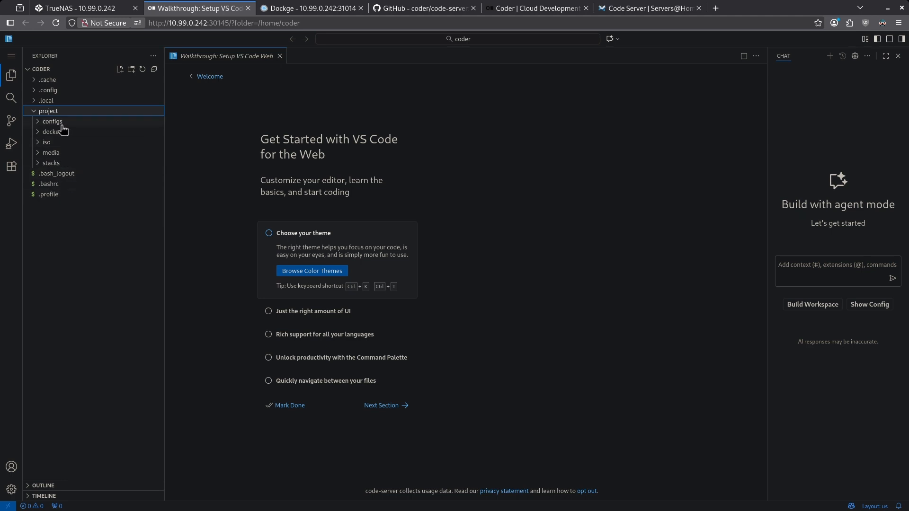
{"action": "mouse_move", "coordinate": [79, 159]}
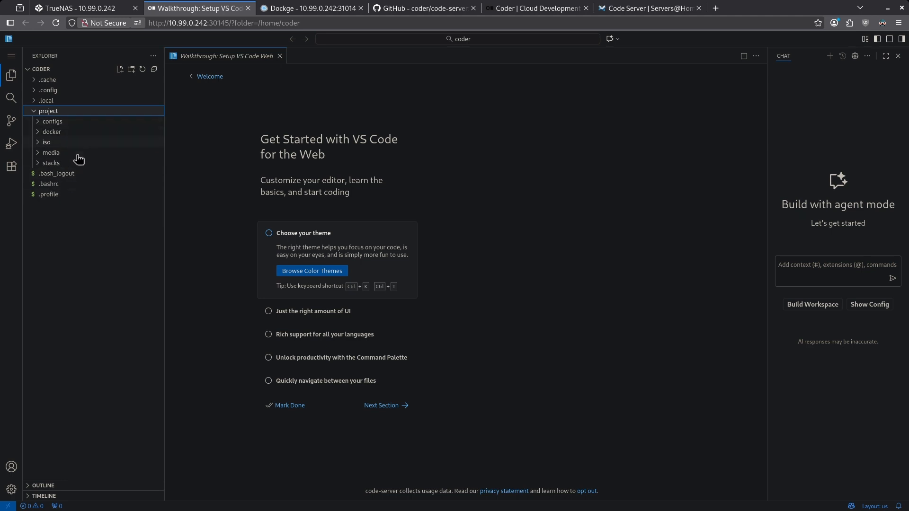
{"action": "mouse_move", "coordinate": [42, 166]}
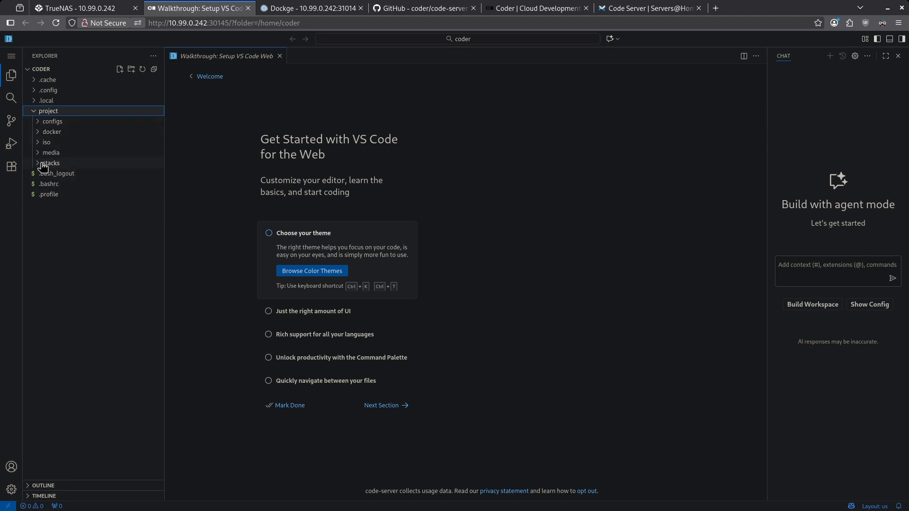
{"action": "left_click", "coordinate": [50, 163]}
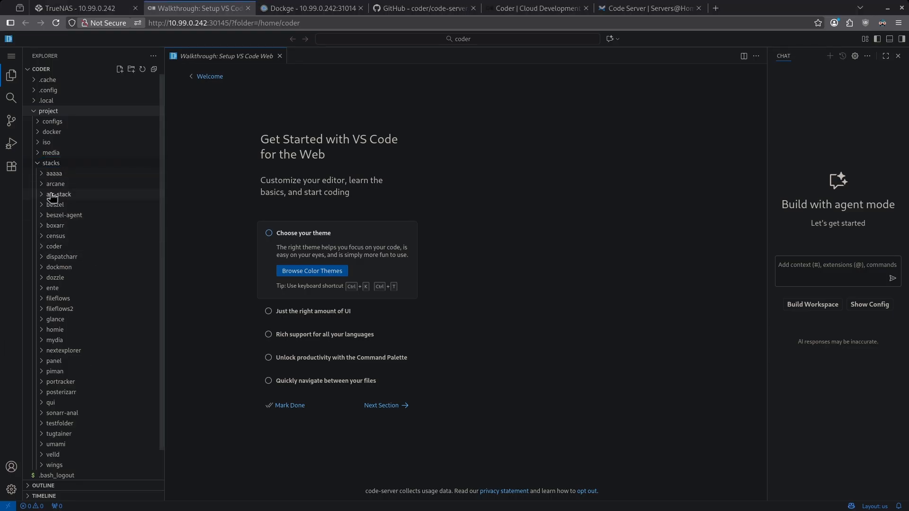
Expand arr-stack, view its .env file, and expand the configs and qbit folders
{"action": "left_click", "coordinate": [59, 193]}
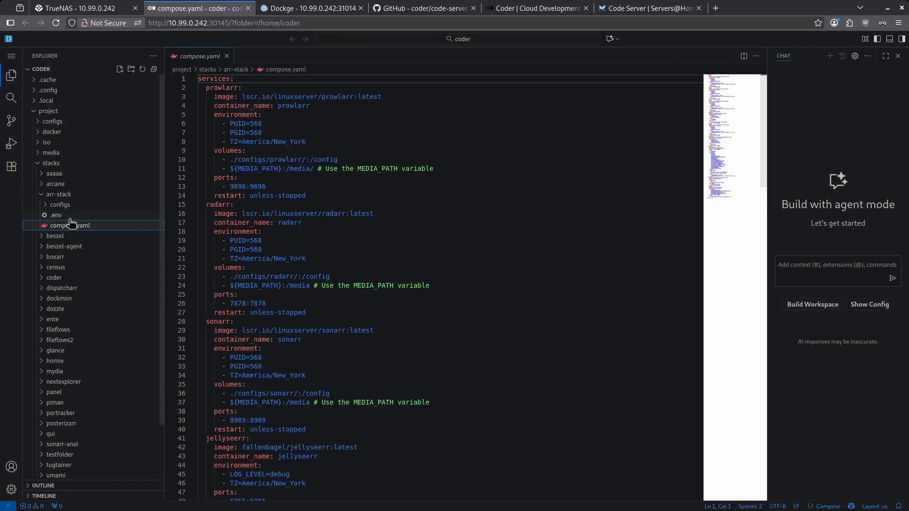
{"action": "left_click", "coordinate": [55, 215]}
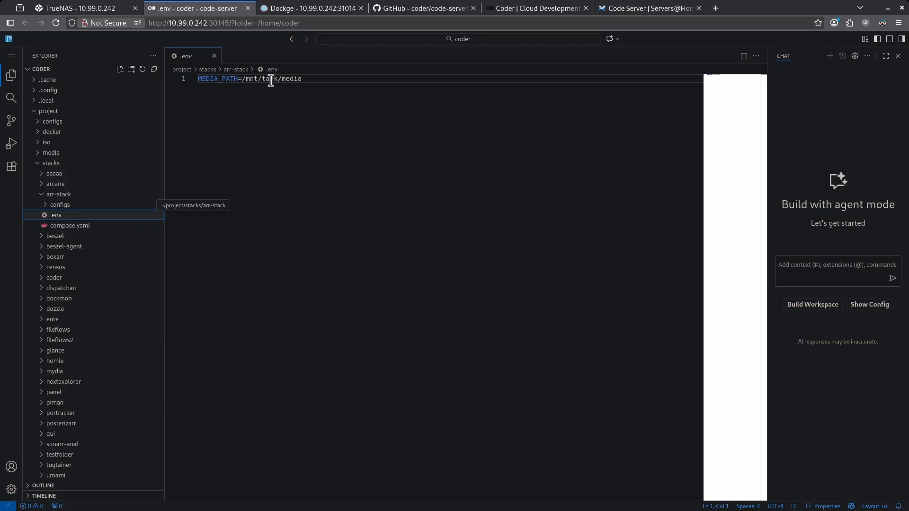
{"action": "left_click", "coordinate": [59, 205]}
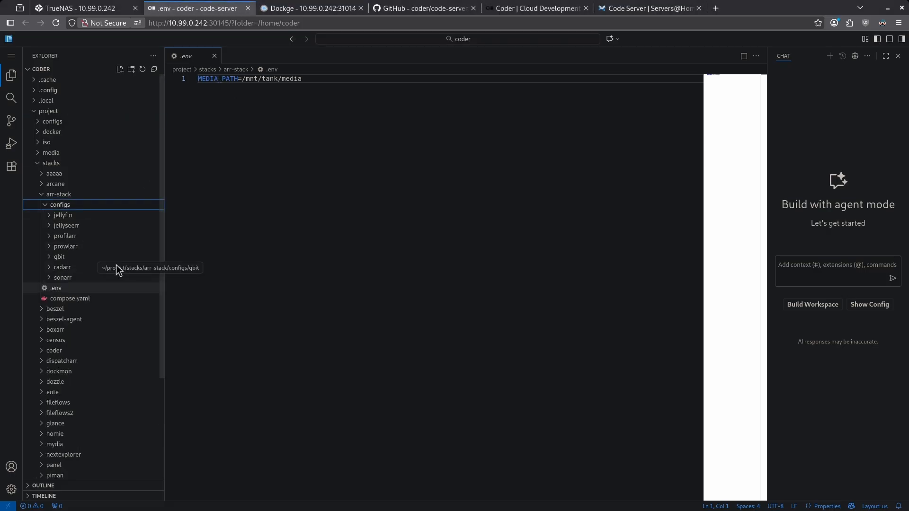
{"action": "left_click", "coordinate": [59, 257]}
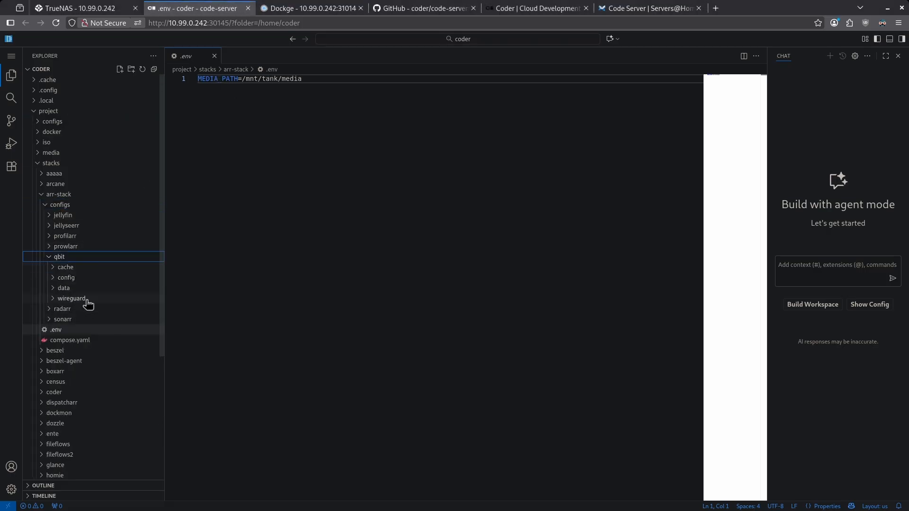
{"action": "mouse_move", "coordinate": [63, 319]}
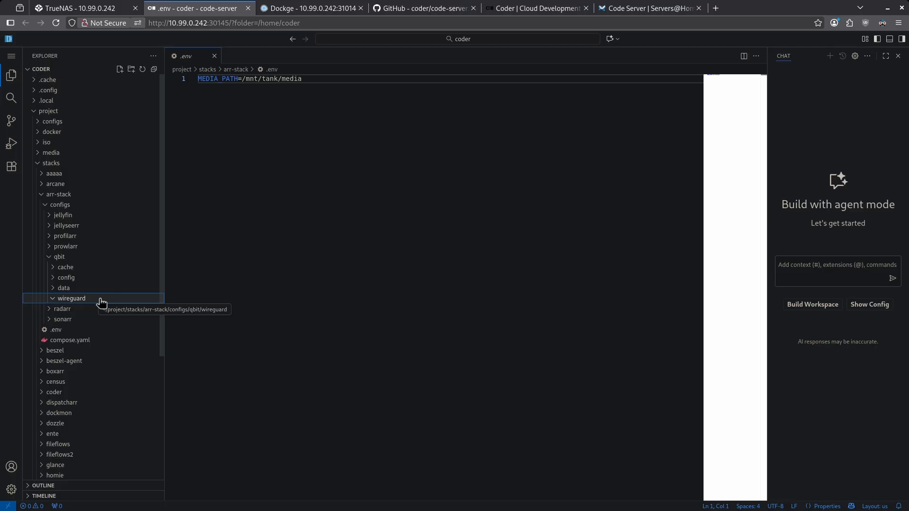
Create wg0.conf in the wireguard folder containing the line 'insert VPN key here'
{"action": "right_click", "coordinate": [71, 299]}
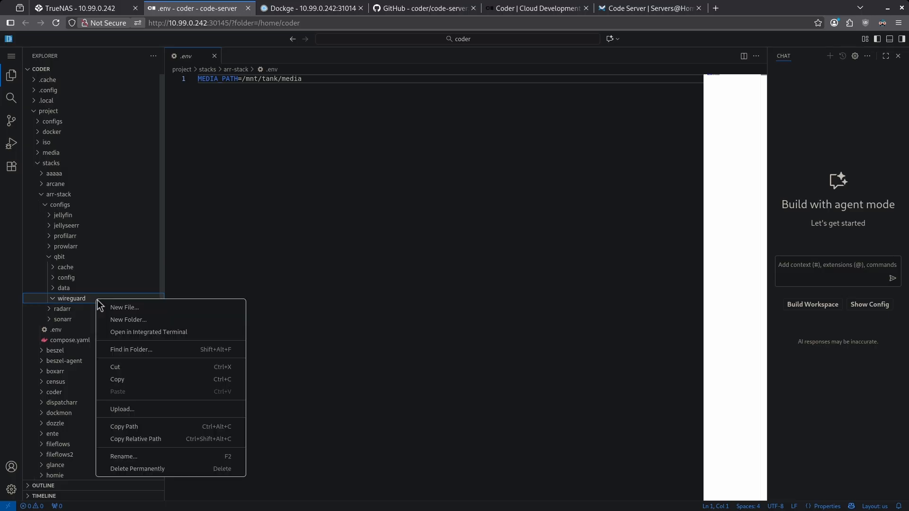
{"action": "left_click", "coordinate": [124, 306]}
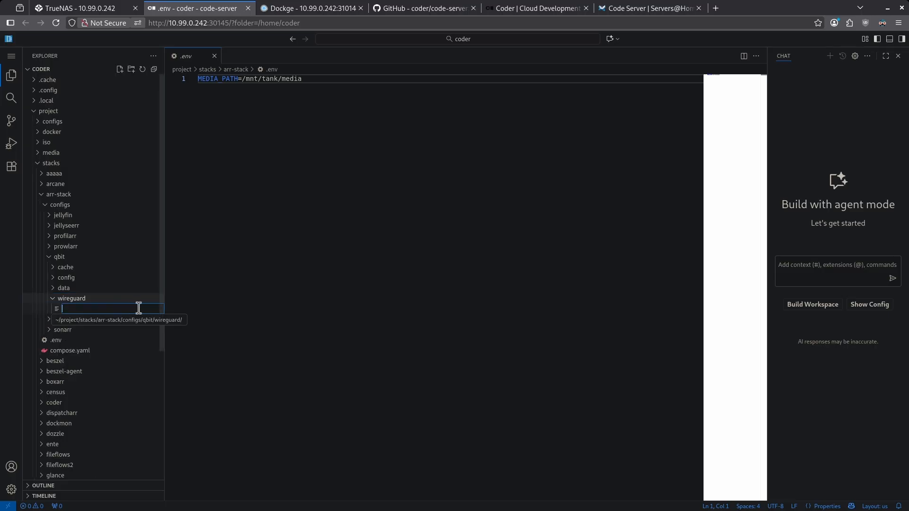
{"action": "type", "text": "wg0.conf"}
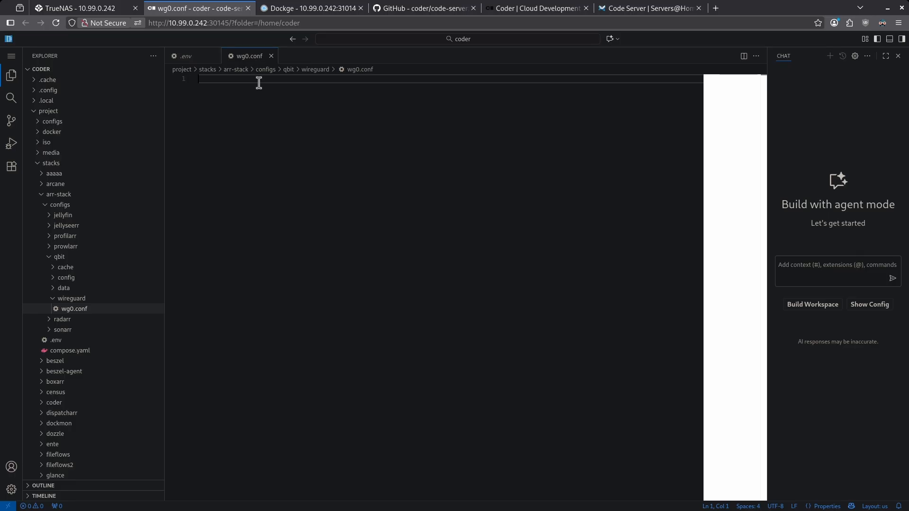
{"action": "type", "text": "insert VPN kety"}
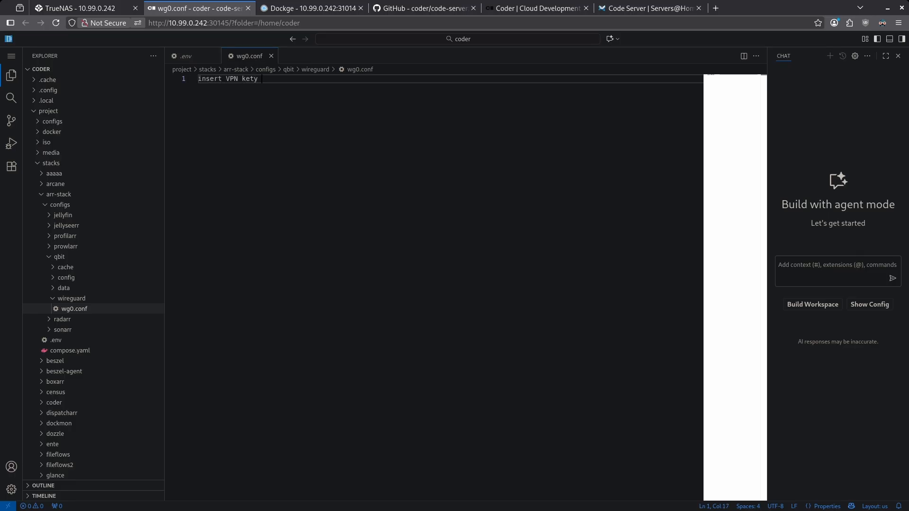
{"action": "type", "text": "key here"}
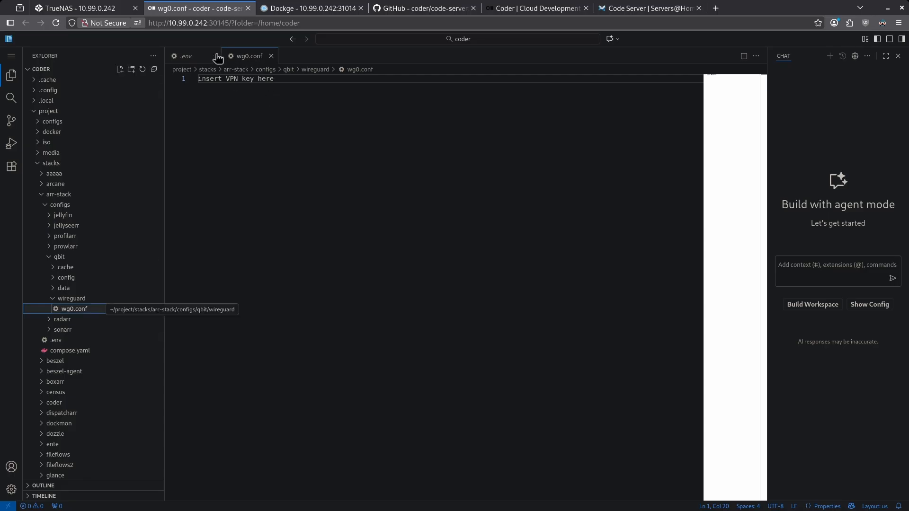
In the TrueNAS shell, cd to the arr-stack configs wireguard folder and cat wg0.conf
{"action": "left_click", "coordinate": [81, 9]}
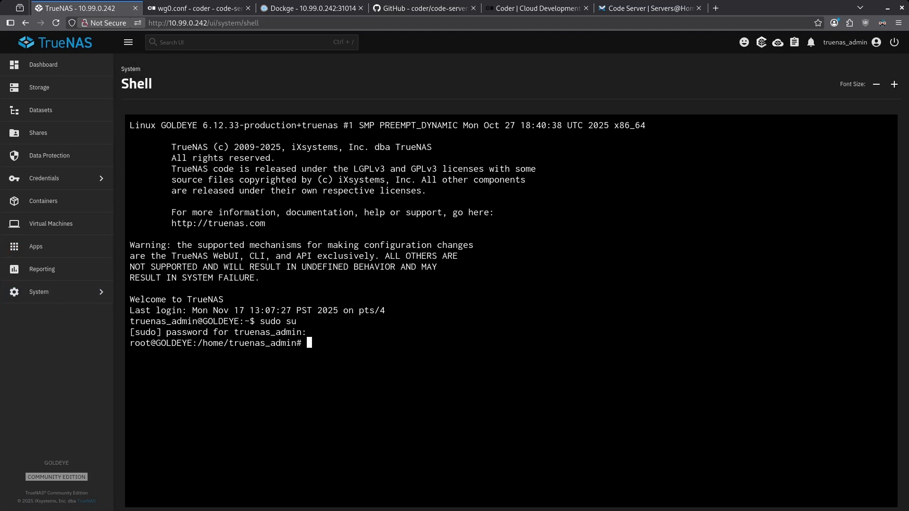
{"action": "type", "text": "cd /mnt/tank/stacks/arr-stack/configs/qbit/wireguard/"}
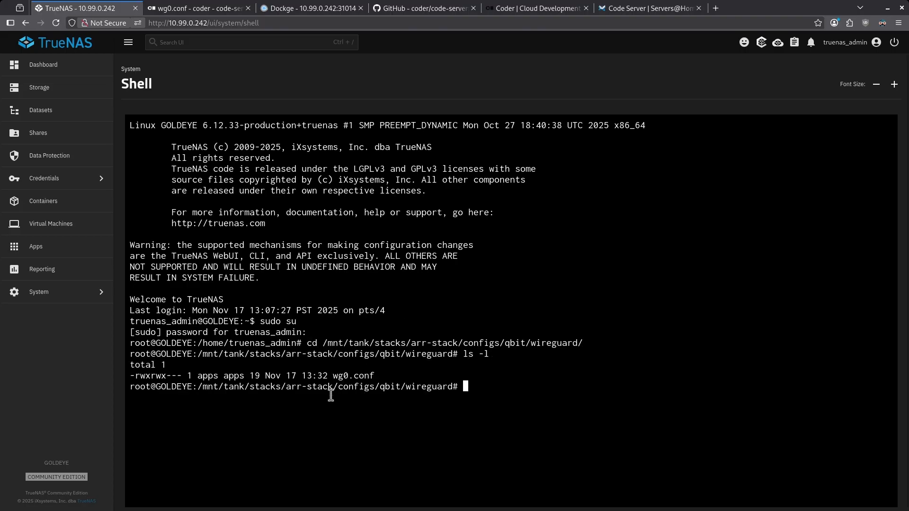
{"action": "type", "text": "cat wg0.conf"}
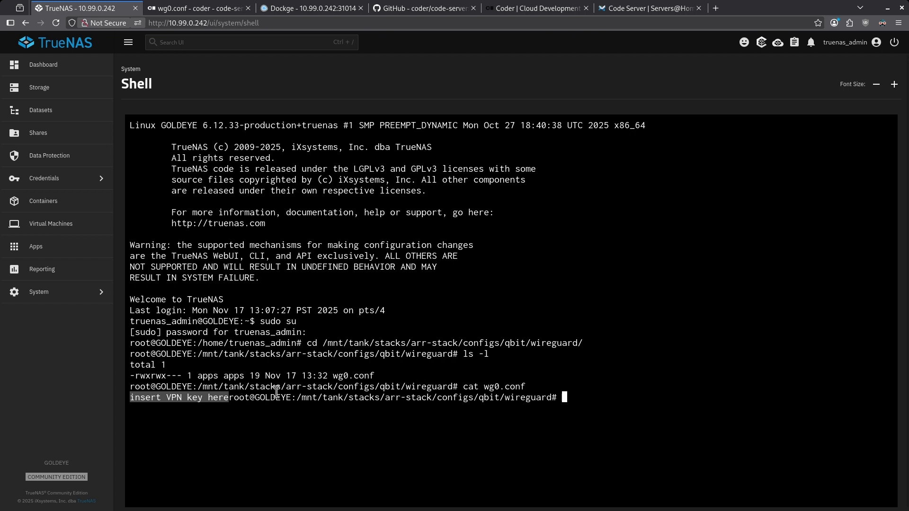
{"action": "mouse_move", "coordinate": [609, 35]}
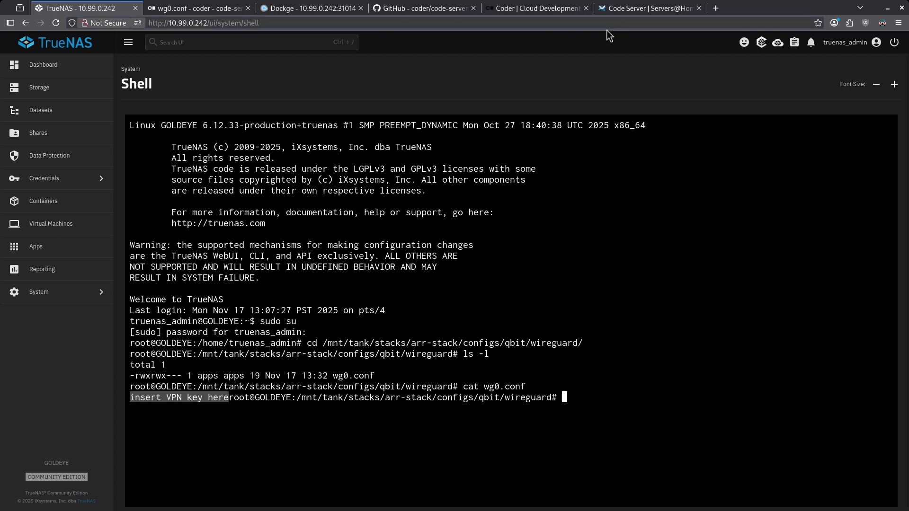
{"action": "left_click", "coordinate": [197, 8]}
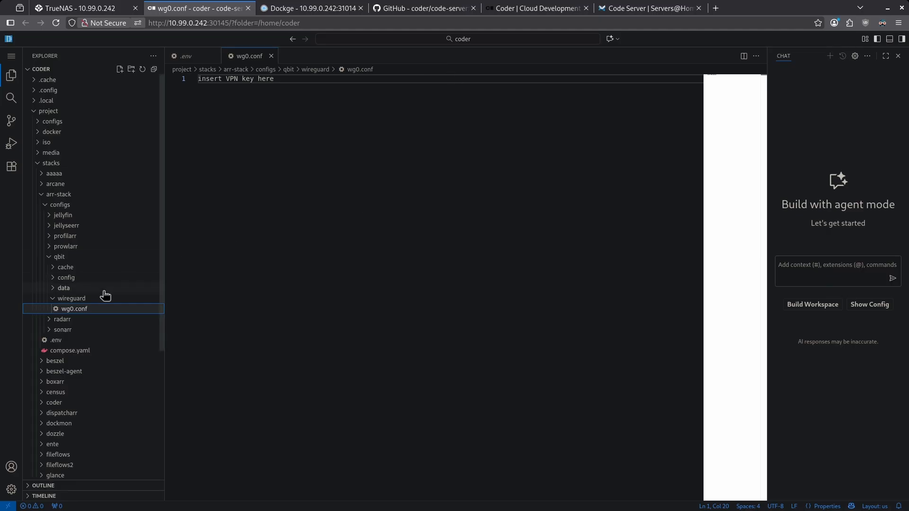
Permanently delete wg0.conf from the wireguard folder in the Explorer
{"action": "right_click", "coordinate": [73, 309]}
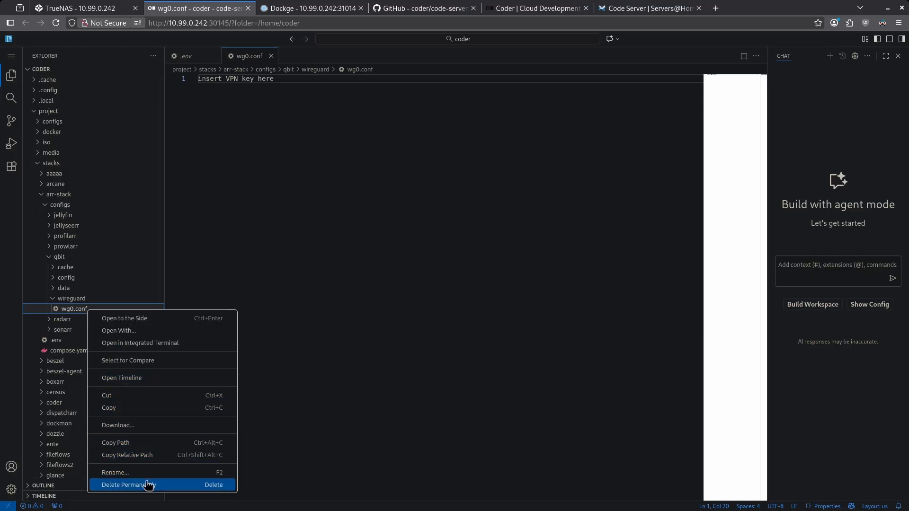
{"action": "left_click", "coordinate": [129, 485]}
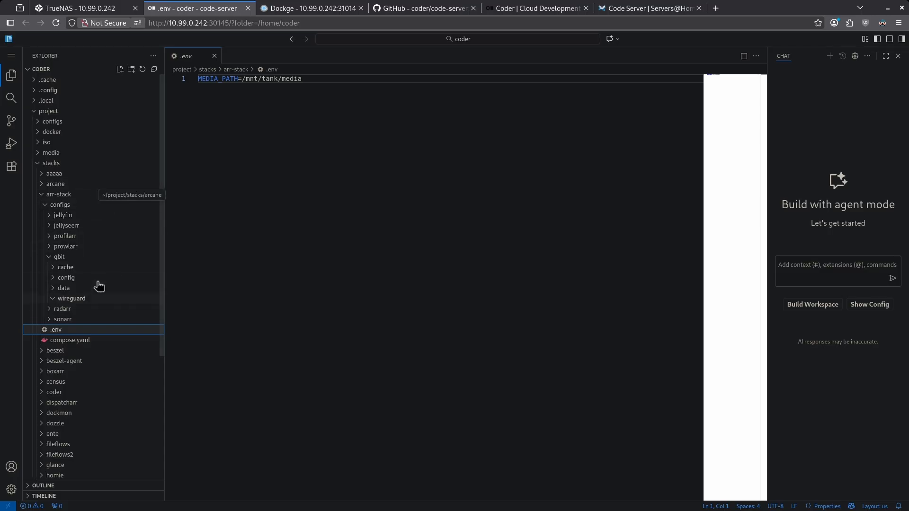
{"action": "left_click", "coordinate": [535, 9]}
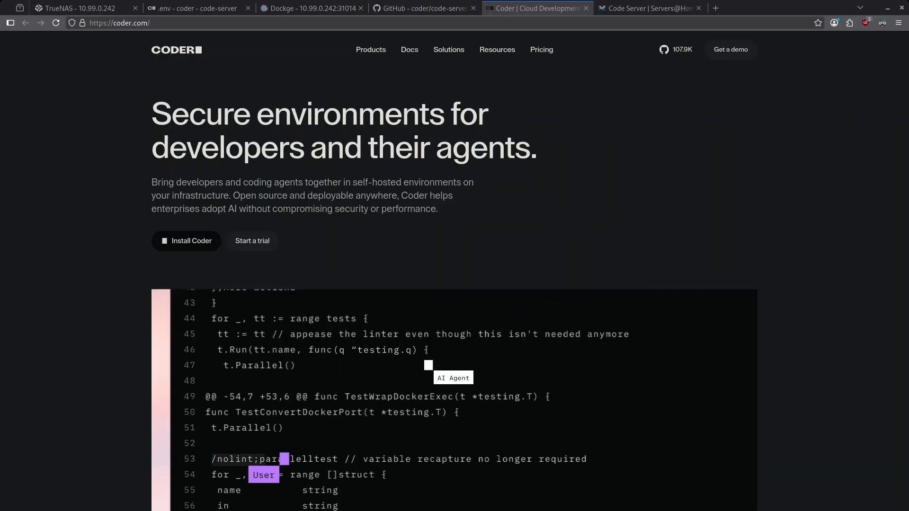
{"action": "scroll", "scroll_direction": "down", "scroll_amount": 3}
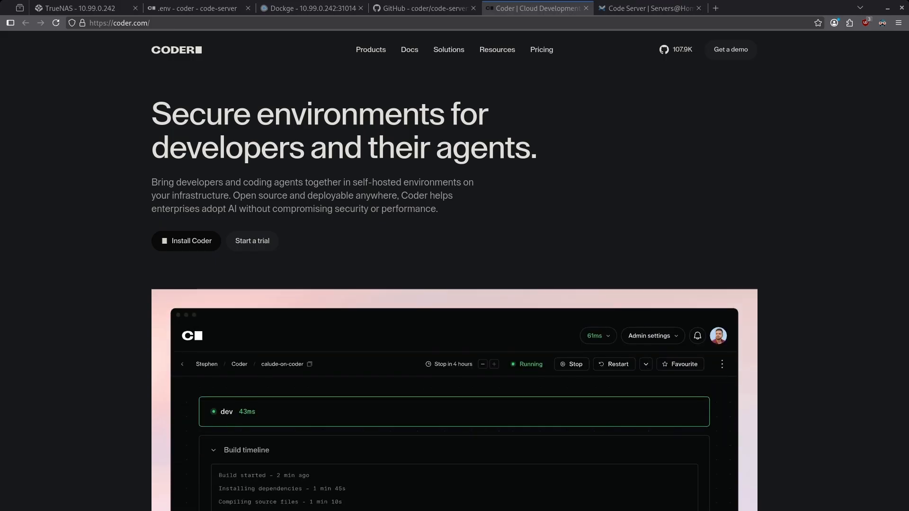
{"action": "scroll", "scroll_direction": "down", "scroll_amount": 3}
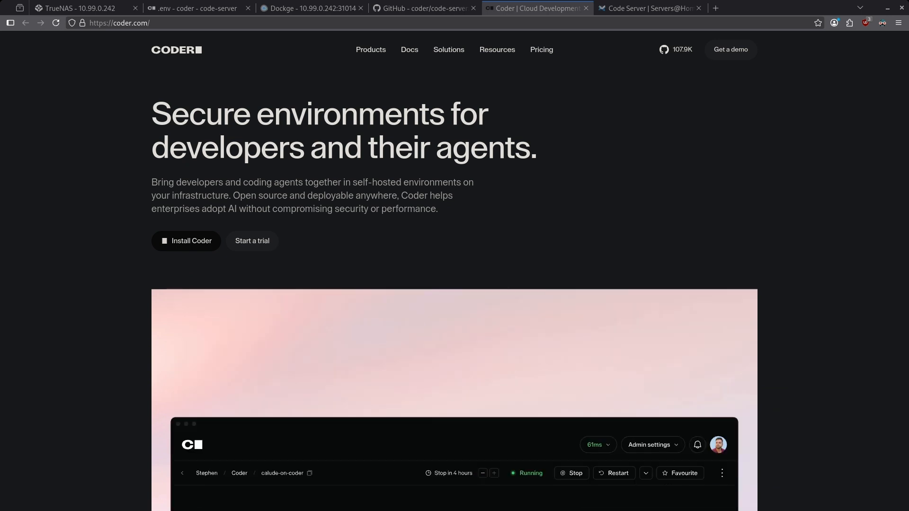
{"action": "scroll", "scroll_direction": "down", "scroll_amount": 3}
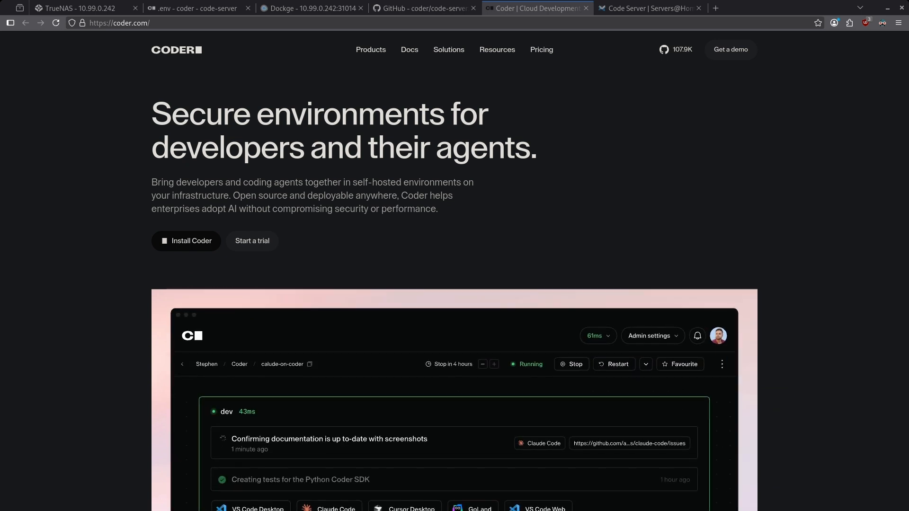
{"action": "left_click", "coordinate": [226, 411]}
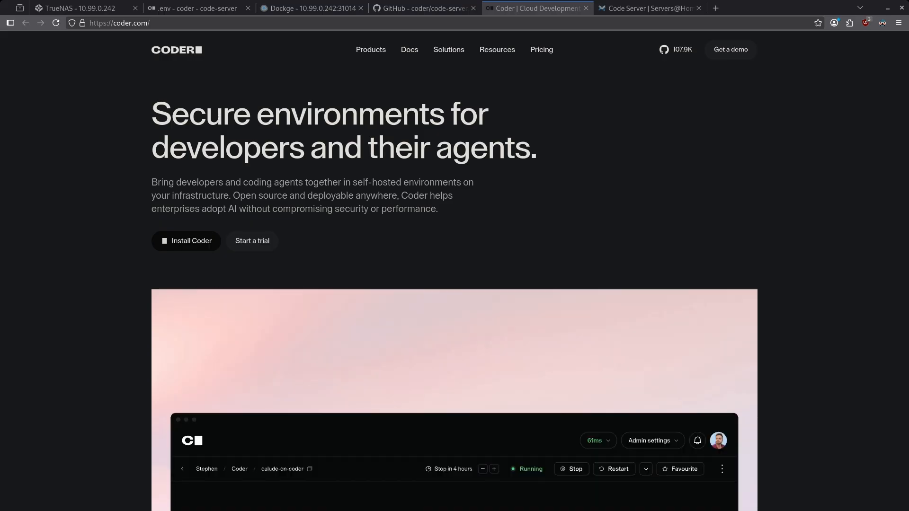
{"action": "scroll", "scroll_direction": "down", "scroll_amount": 3}
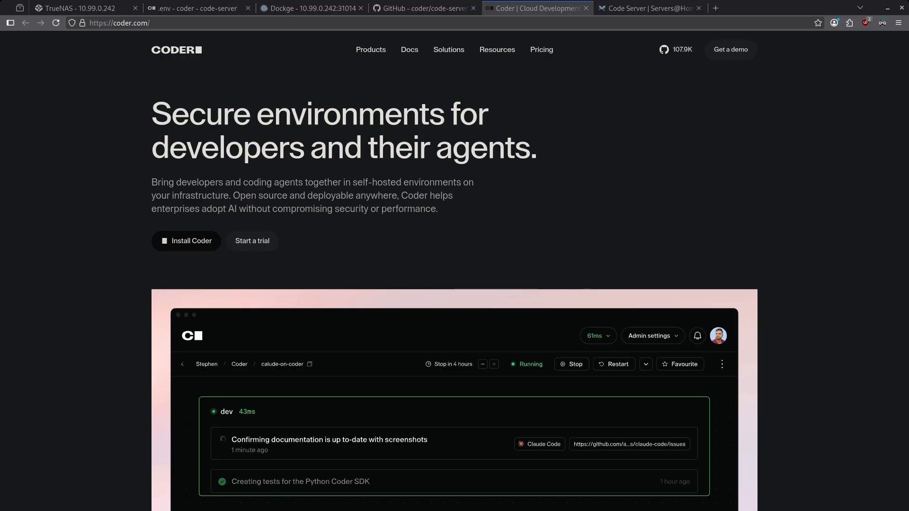